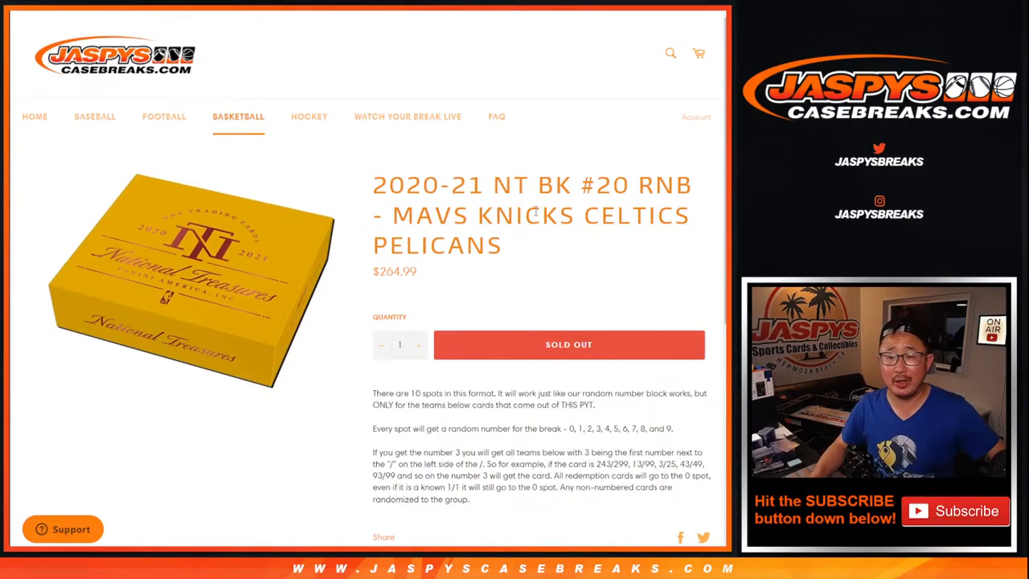
# Step: Leave the sold-out break listing and bring up the empty Google Sheet for the Panini break
pyautogui.moveTo(392, 216); pyautogui.dragTo(505, 244)
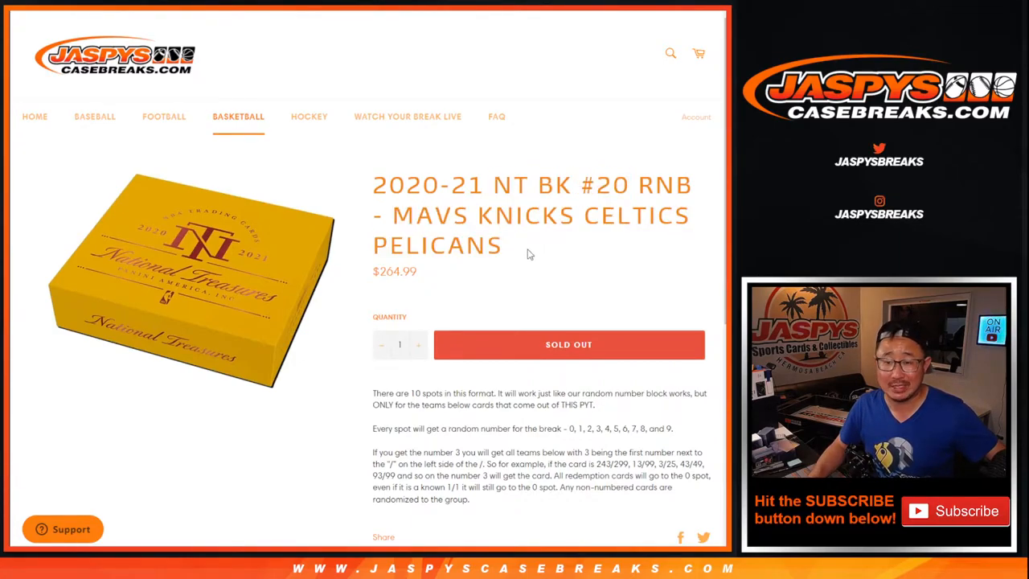
pyautogui.scroll(-3)
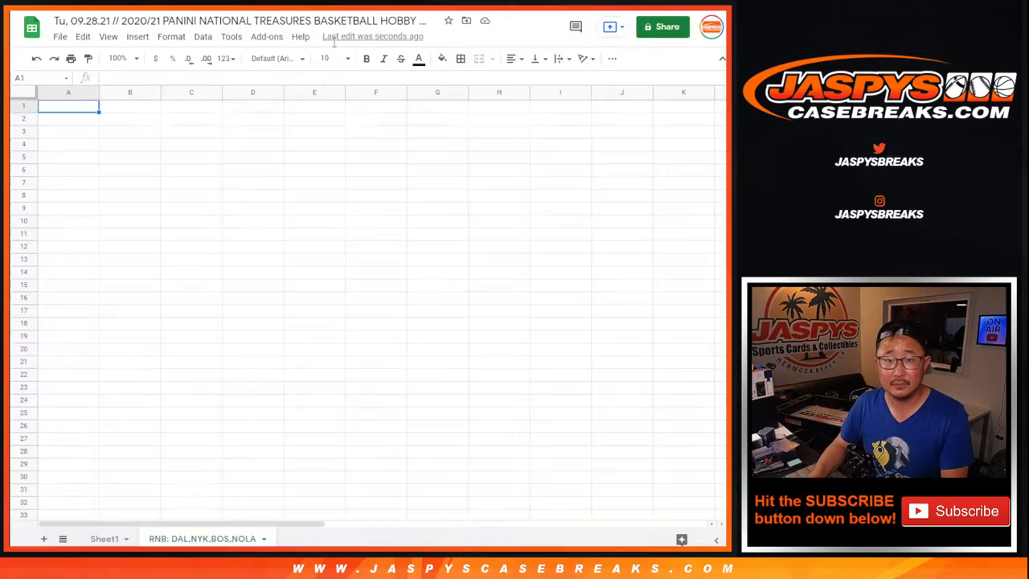
# Step: Paste the ten participant names into the sheet and shuffle the digits 0-9 on random.org
pyautogui.press('ctrl+v')
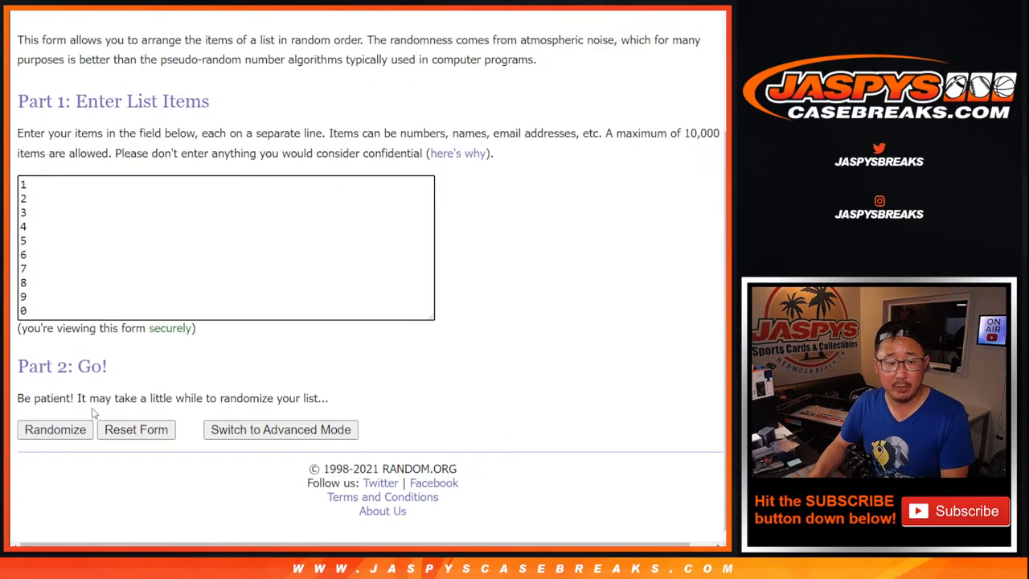
pyautogui.click(55, 429)
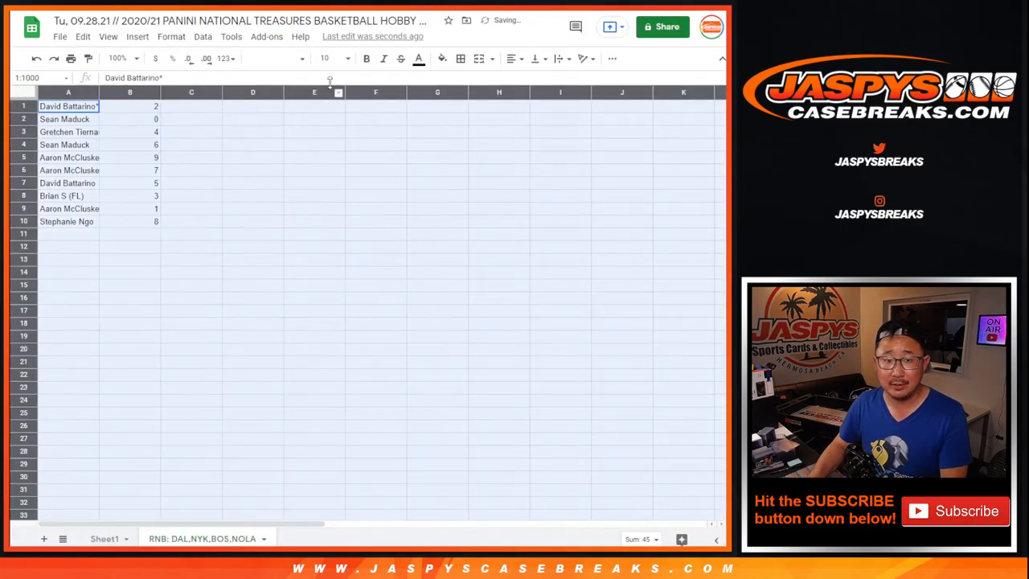
# Step: Set the list text to size 14 and enlarge the sheet view to 150%
pyautogui.click(325, 58)
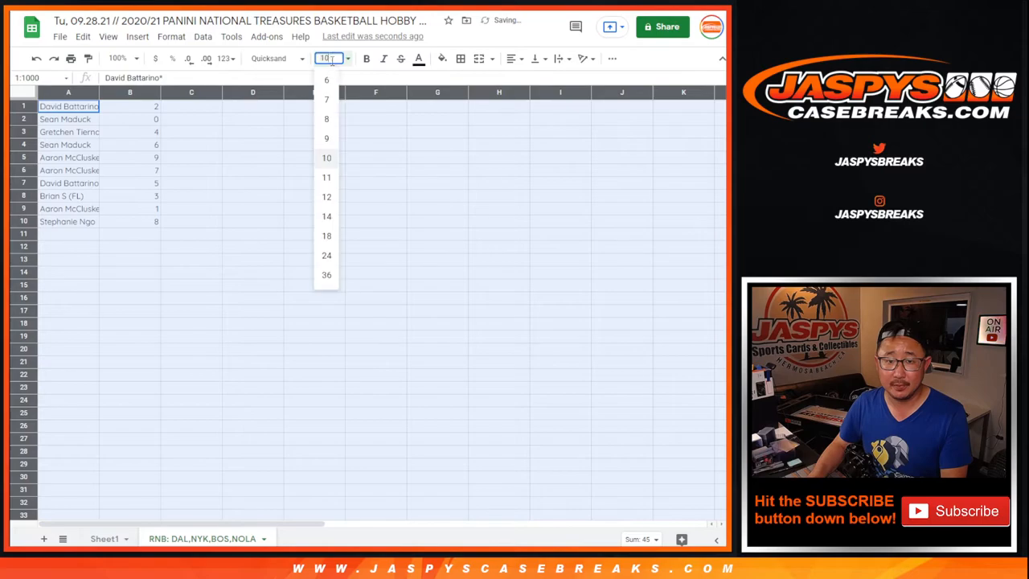
pyautogui.click(119, 58)
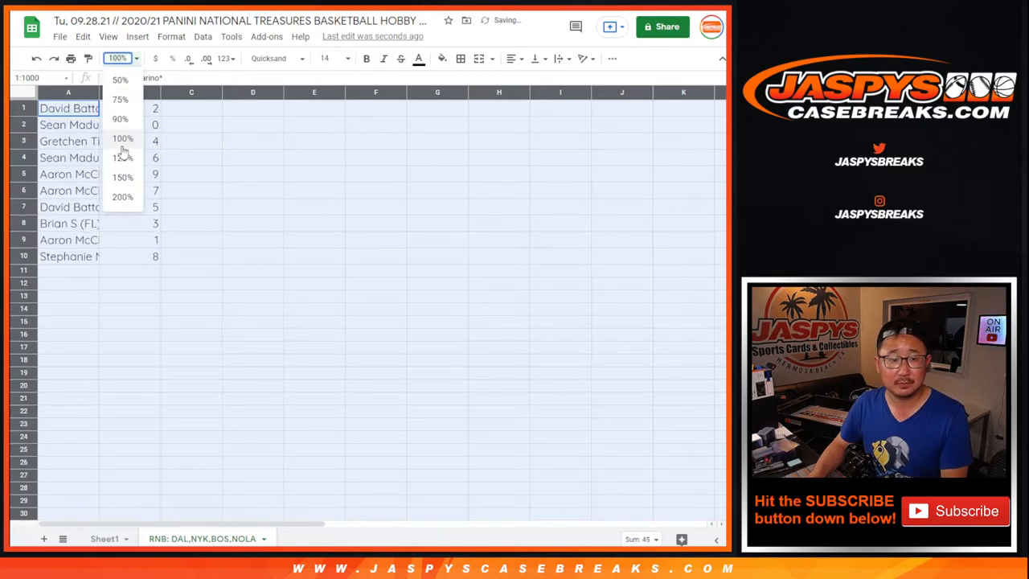
pyautogui.click(123, 175)
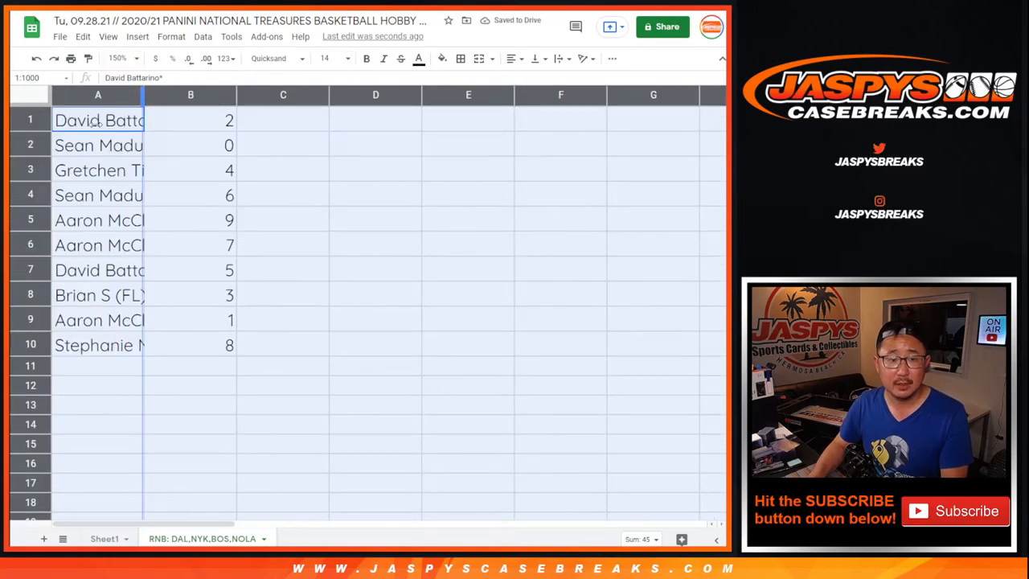
# Step: Widen column A so every full participant name is readable
pyautogui.click(107, 145)
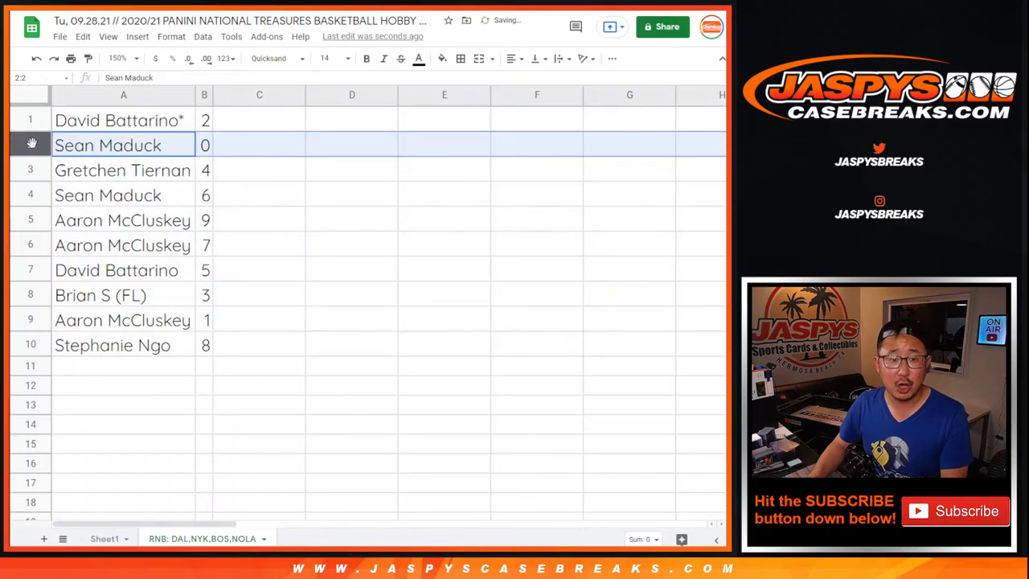
pyautogui.click(122, 195)
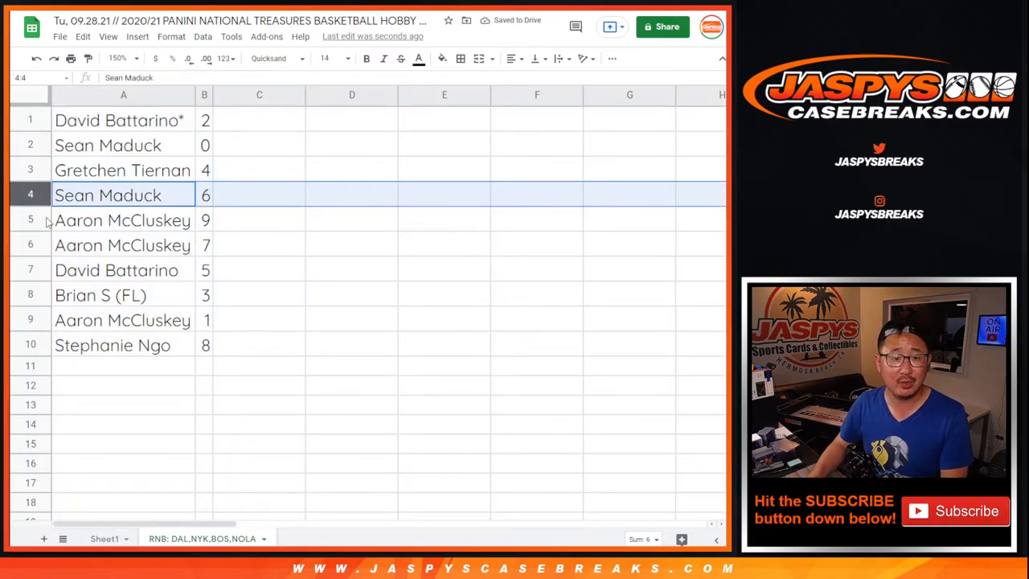
pyautogui.click(116, 270)
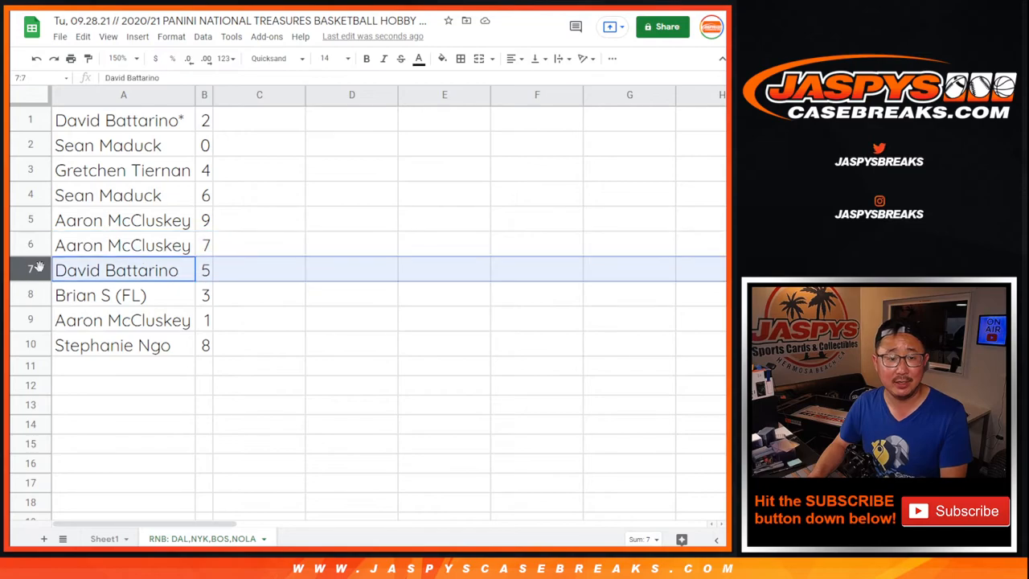
pyautogui.click(122, 296)
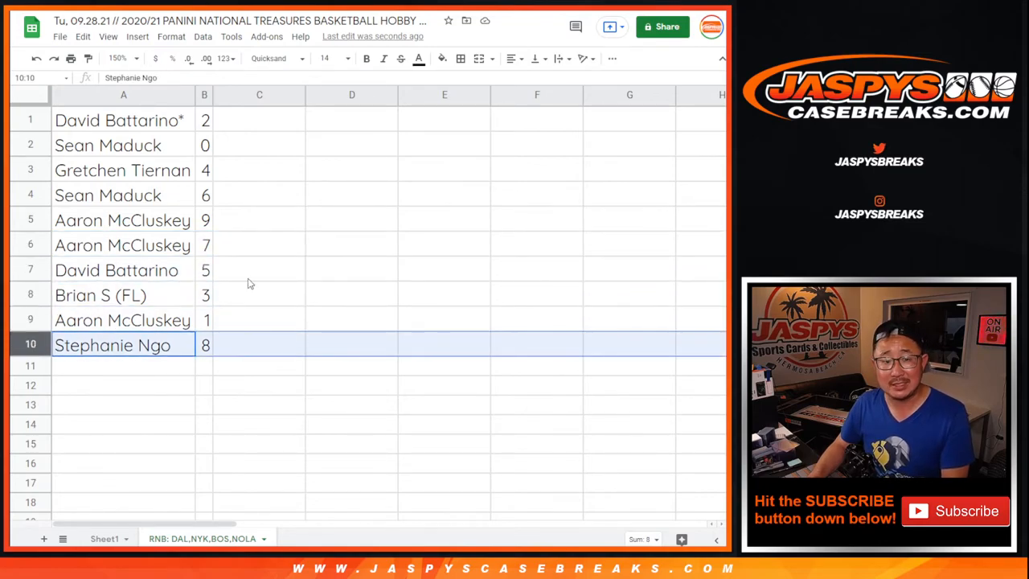
# Step: Sort A1:B10 by the random numbers 0 to 9 and centre both columns
pyautogui.click(202, 36)
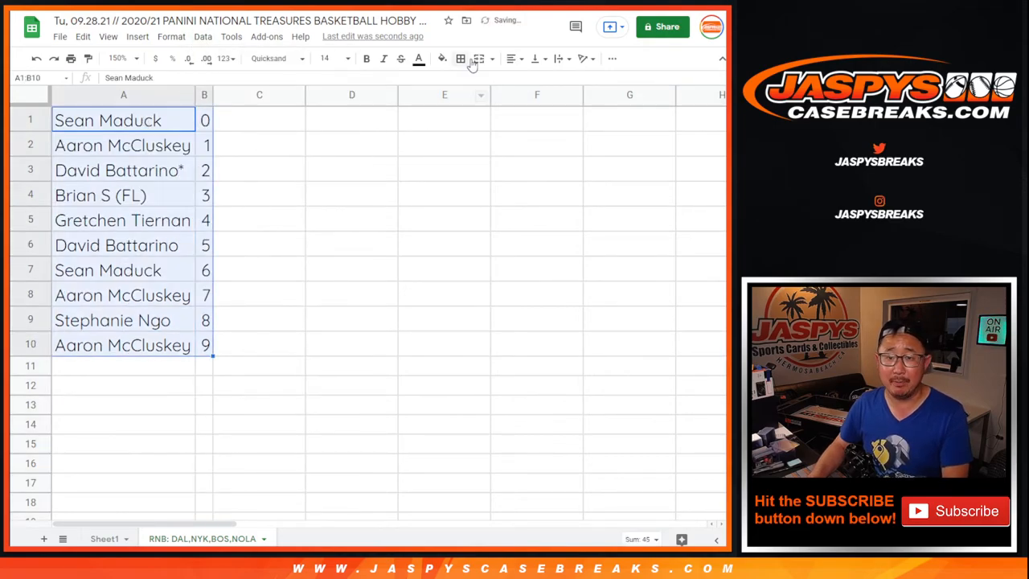
pyautogui.click(512, 58)
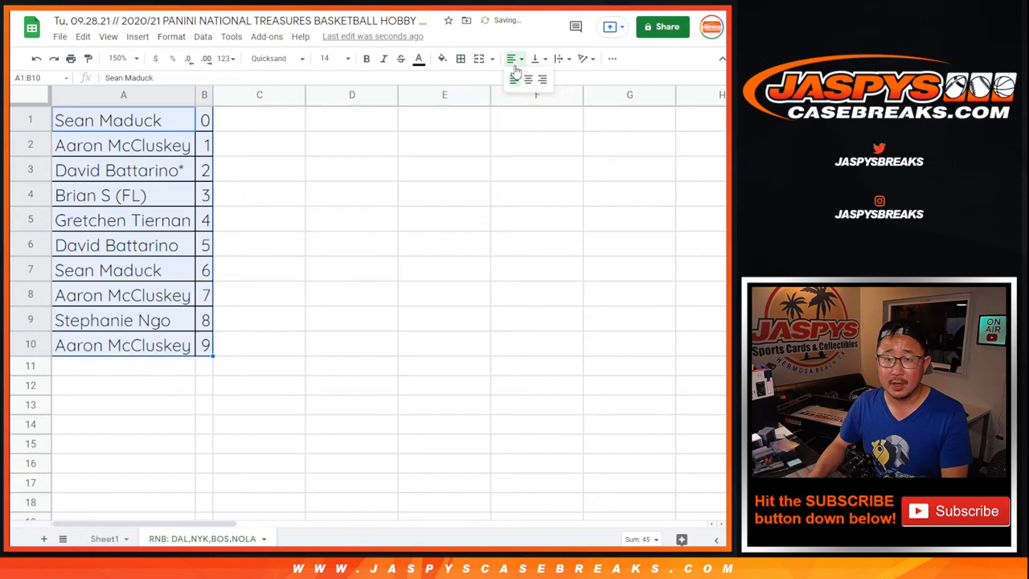
pyautogui.click(527, 80)
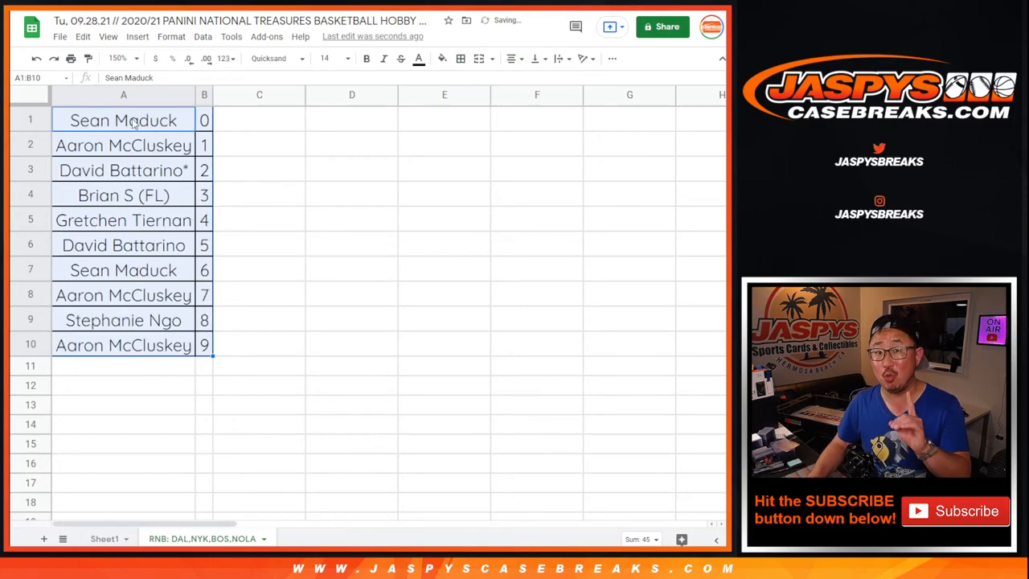